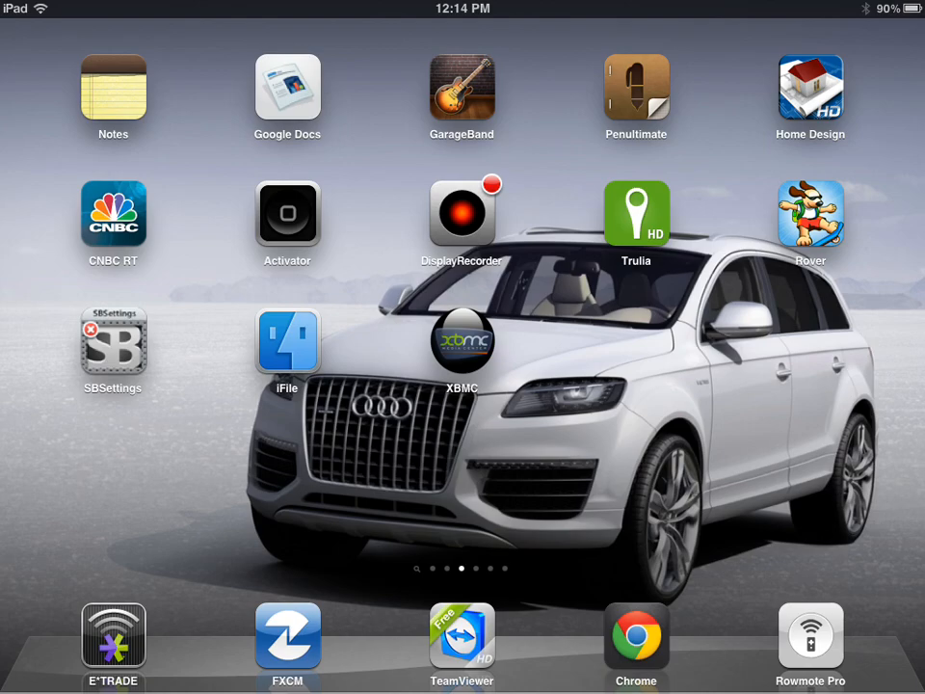
Browse the /var/mobile/Media folder in iFile to find the Navi x folder, then return home
{"action": "left_click", "coordinate": [287, 343]}
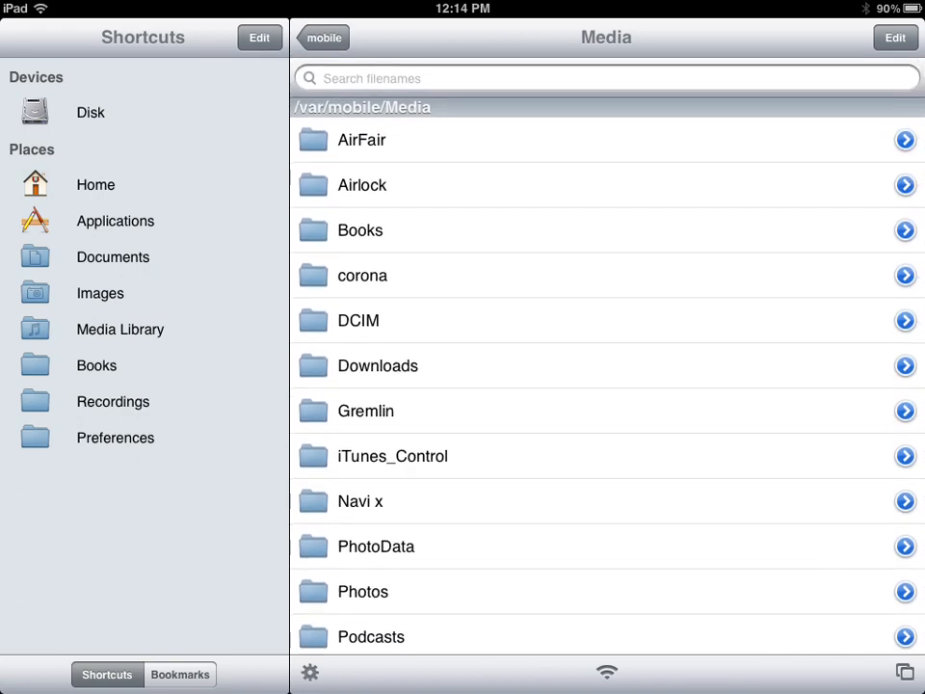
{"action": "scroll", "scroll_direction": "down", "scroll_amount": 3}
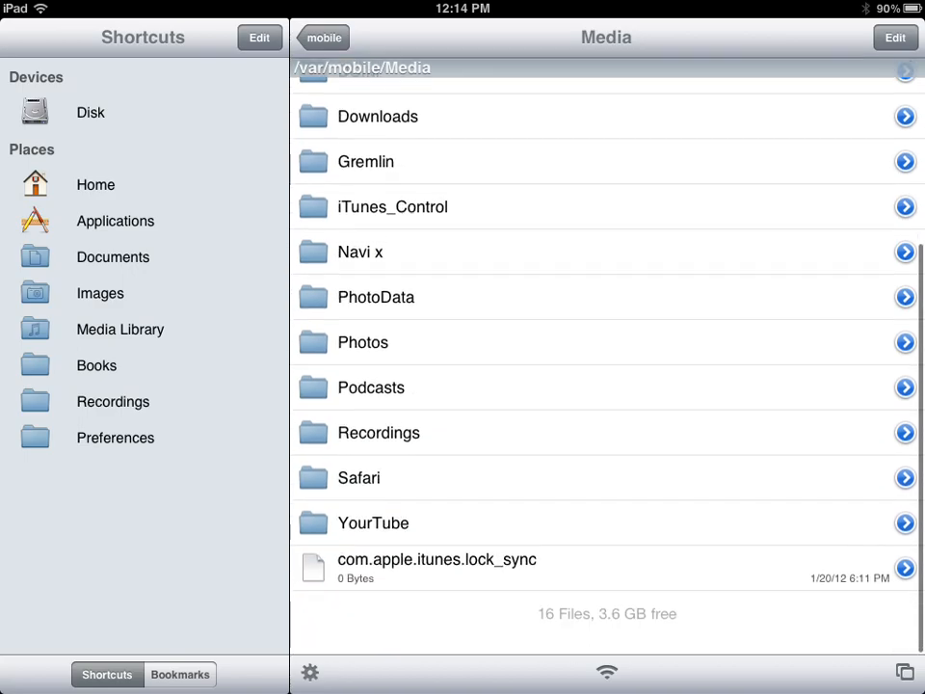
{"action": "key", "text": "home"}
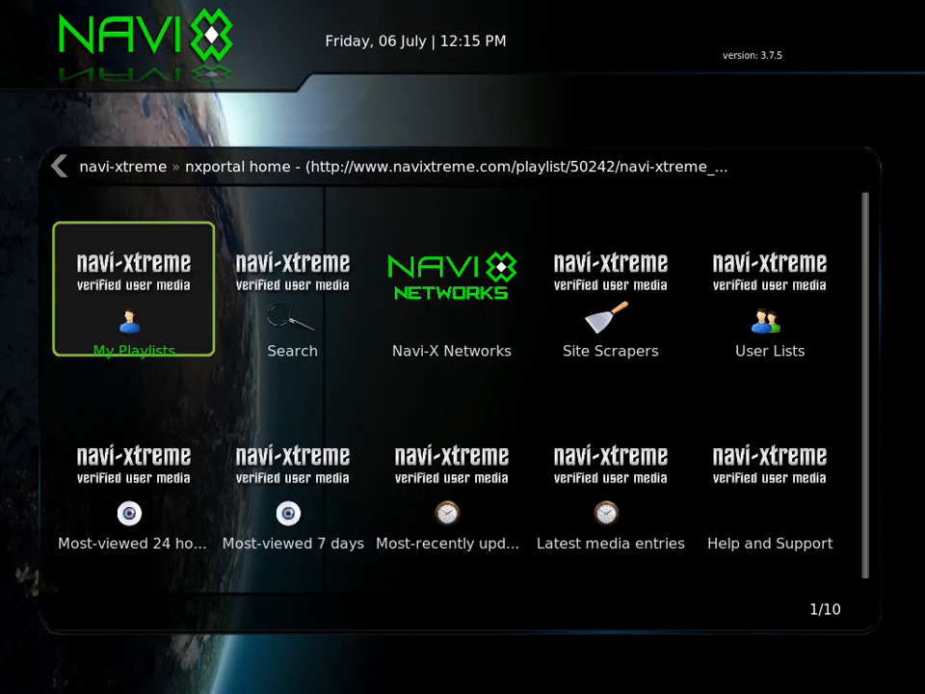
Leave XBMC's Navi-X portal and launch Cydia from the home screen
{"action": "left_click", "coordinate": [133, 289]}
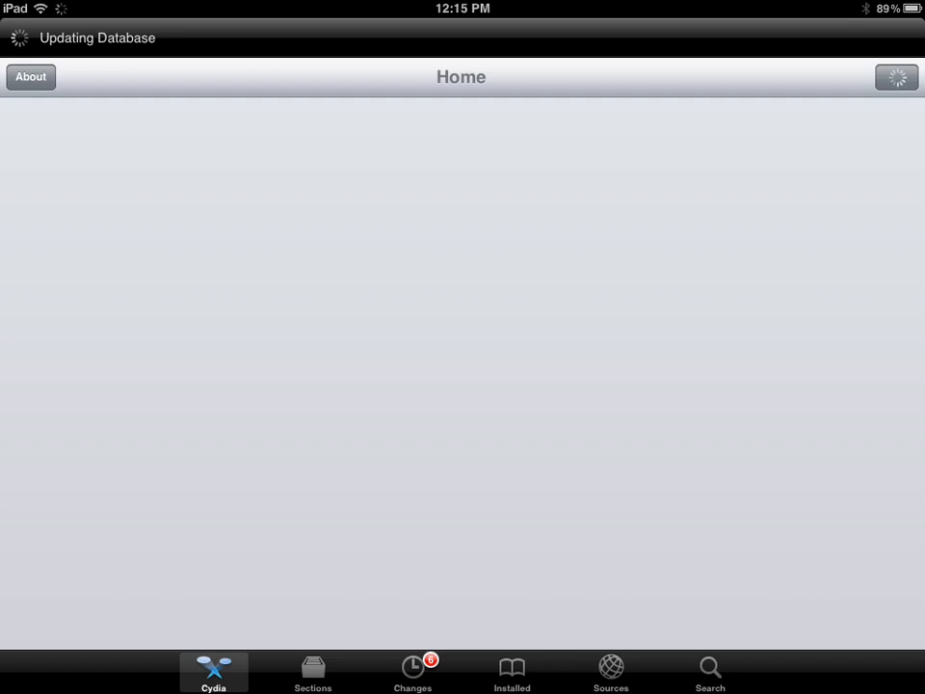
Search Cydia for the 'ifile' package
{"action": "left_click", "coordinate": [709, 671]}
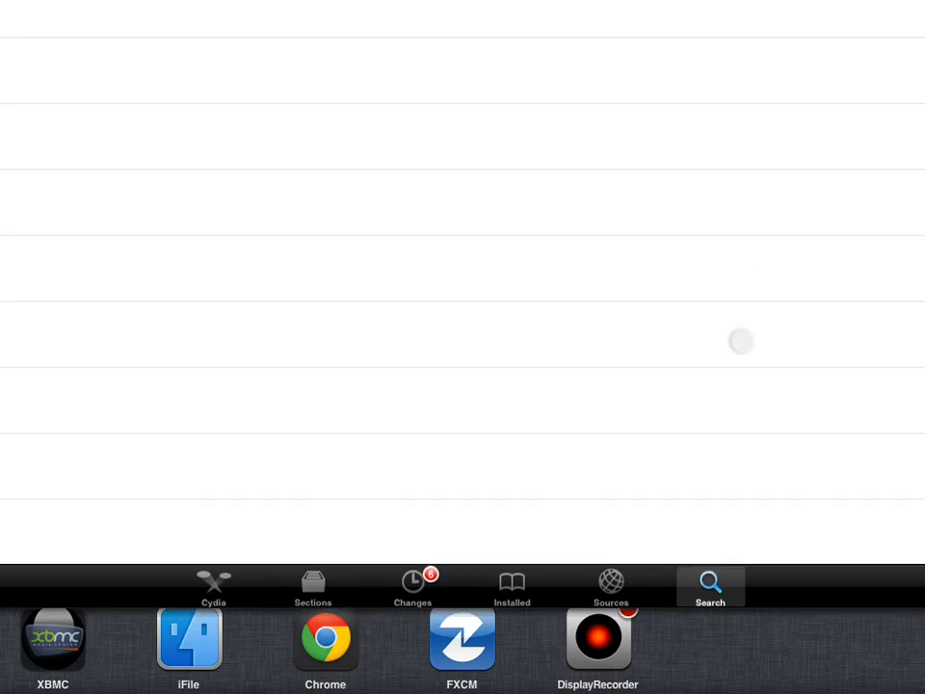
{"action": "left_click", "coordinate": [709, 586]}
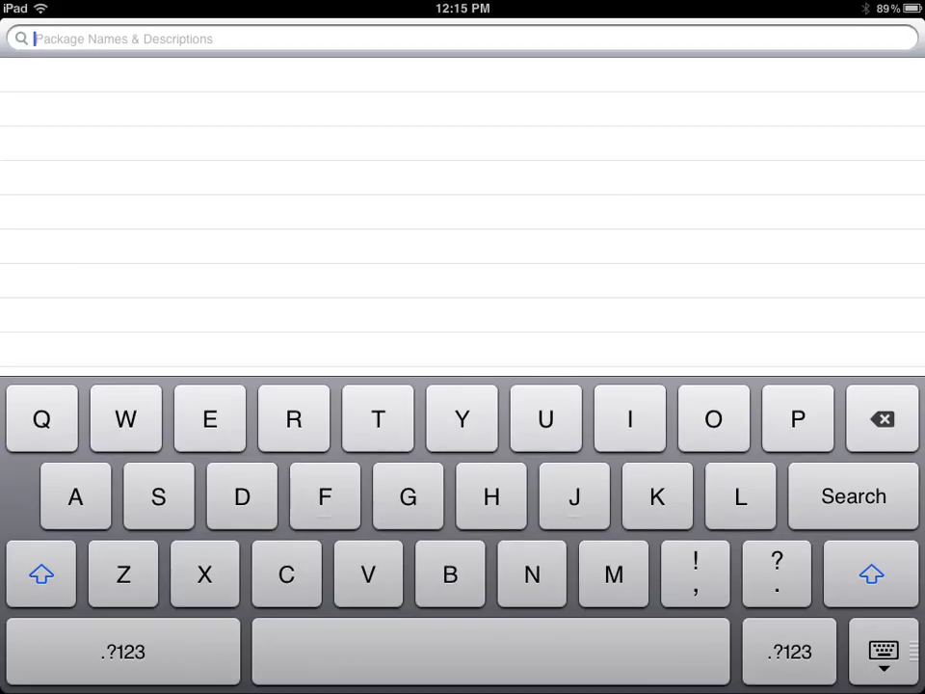
{"action": "type", "text": "lfile"}
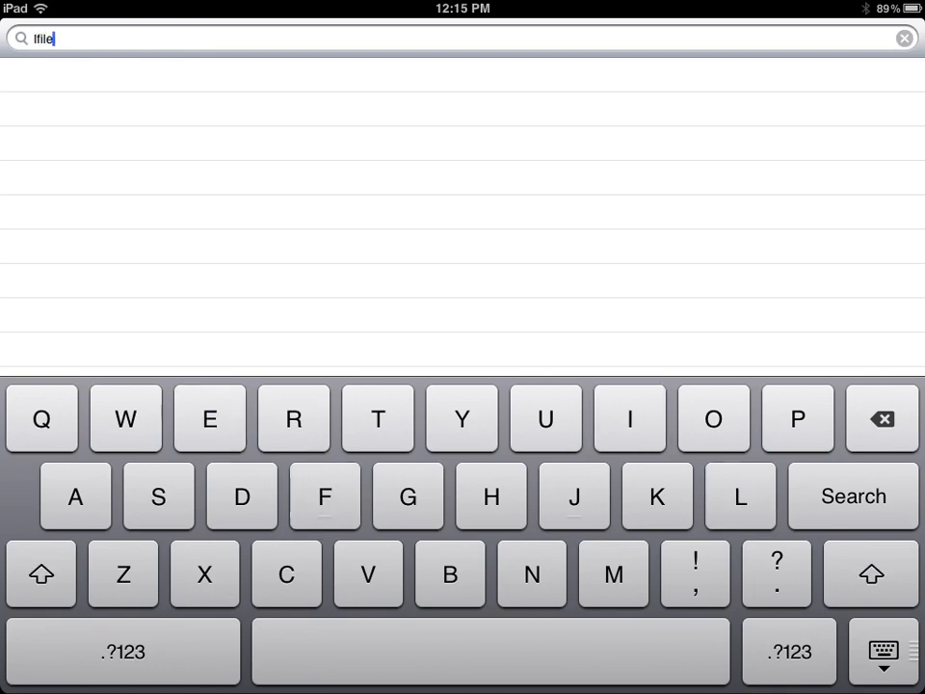
{"action": "left_click", "coordinate": [852, 495]}
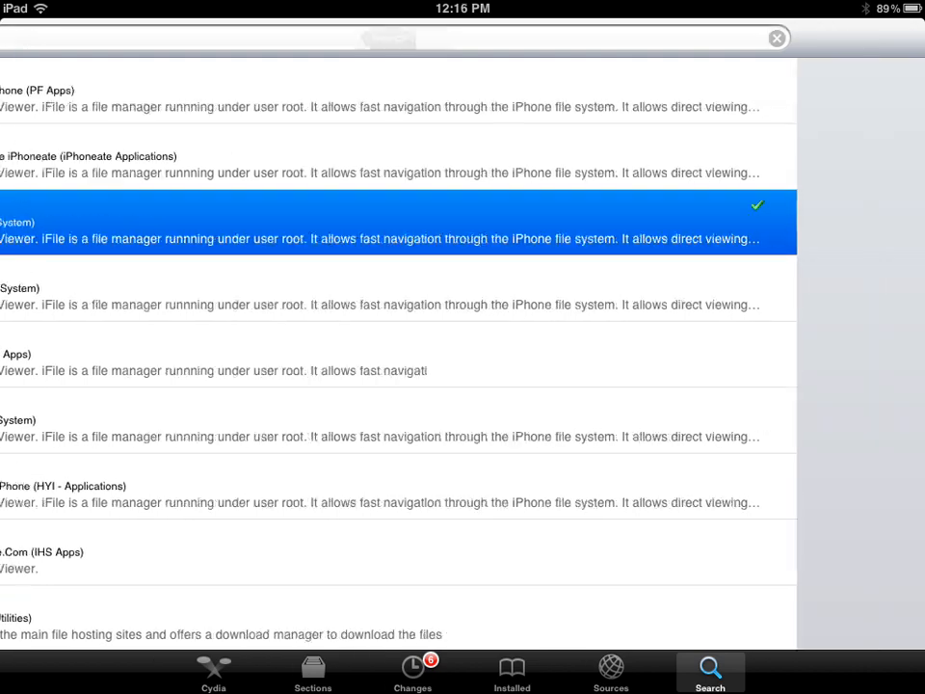
View the iFile 1.7.1-1 package details, then go to the Sources list
{"action": "left_click", "coordinate": [385, 239]}
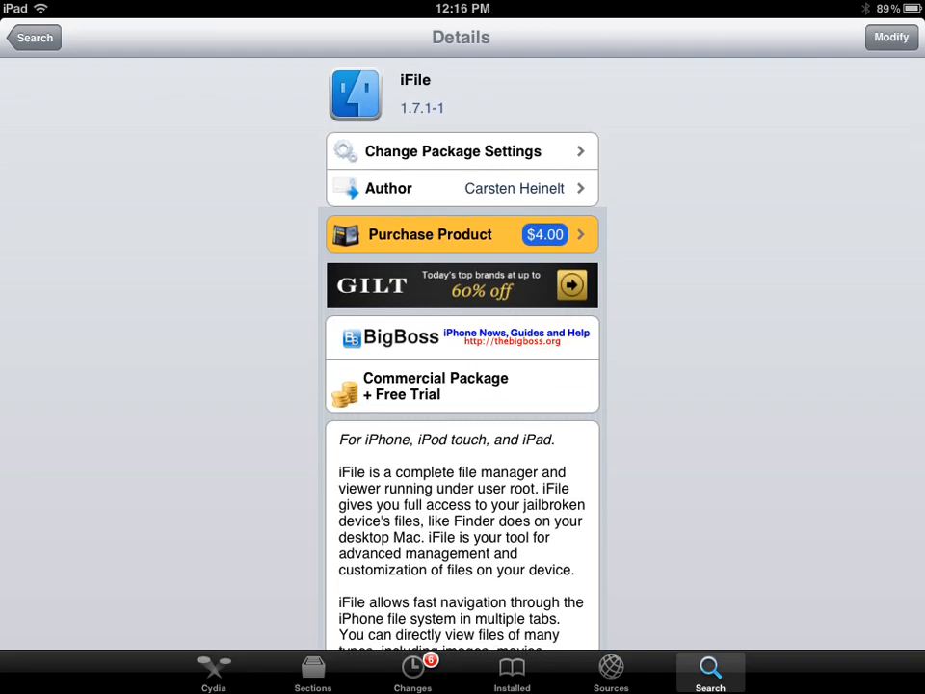
{"action": "scroll", "scroll_direction": "down", "scroll_amount": 3}
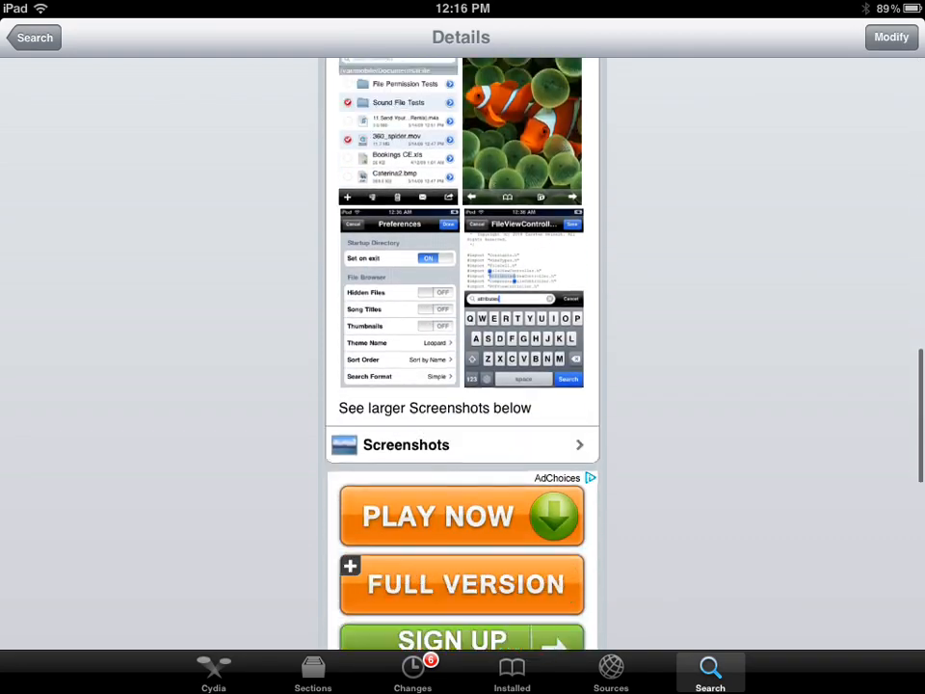
{"action": "left_click", "coordinate": [611, 671]}
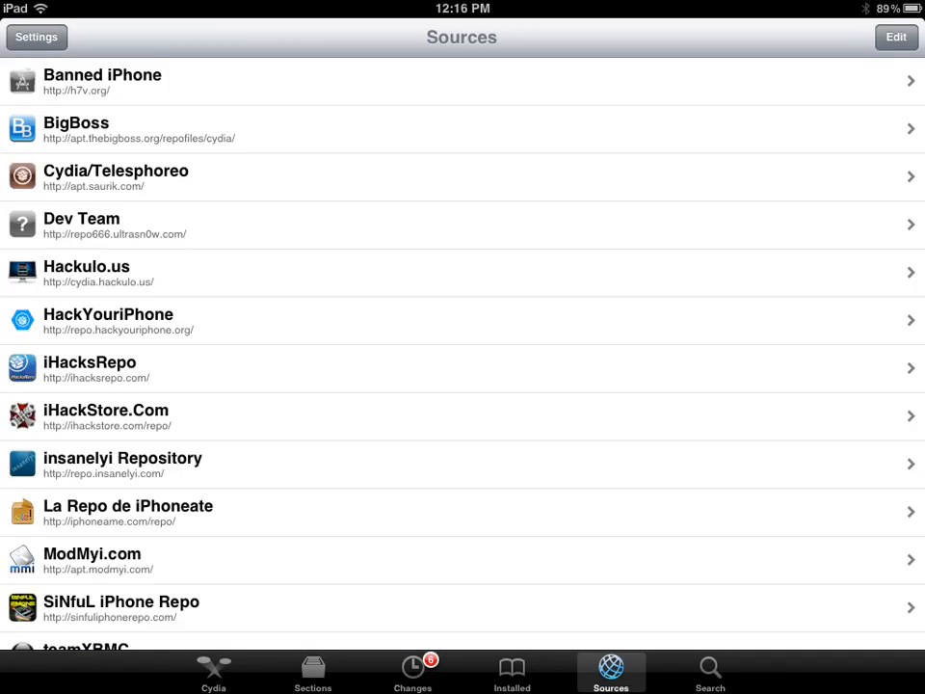
{"action": "scroll", "scroll_direction": "down", "scroll_amount": 3}
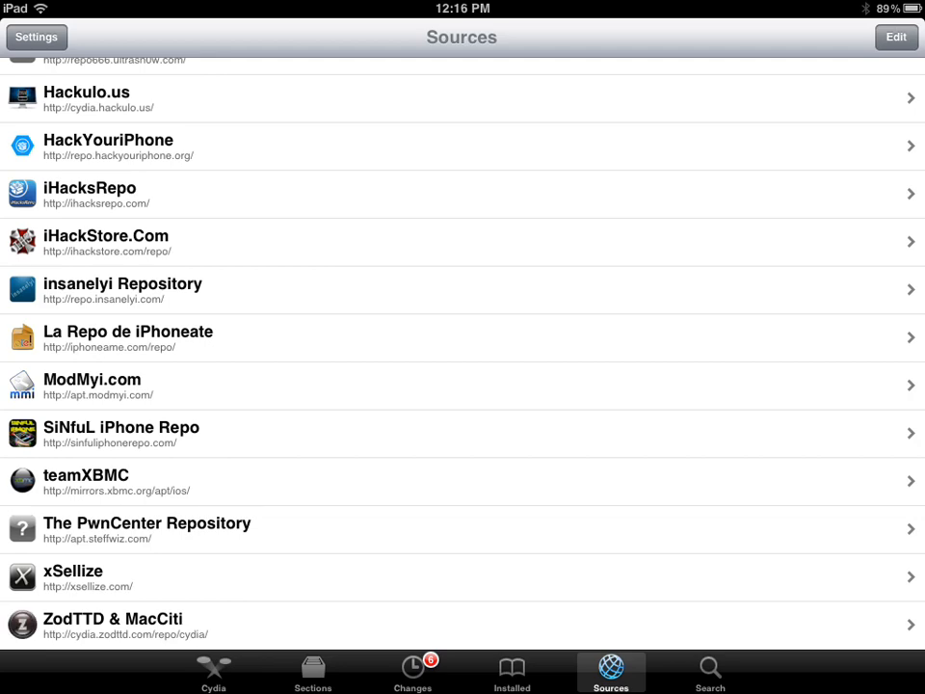
{"action": "left_click", "coordinate": [894, 37]}
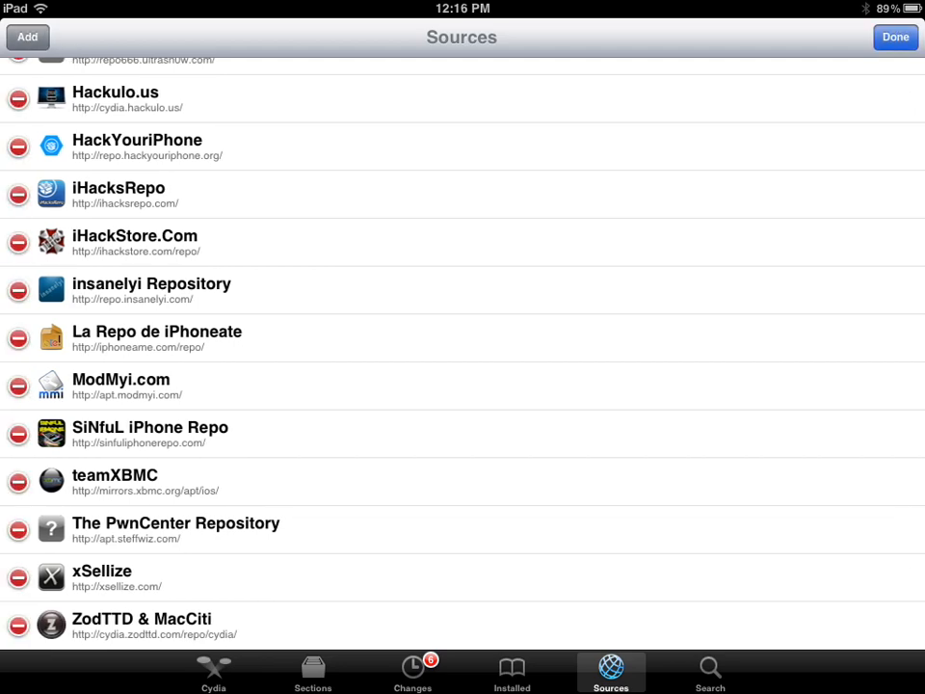
{"action": "left_click", "coordinate": [27, 36]}
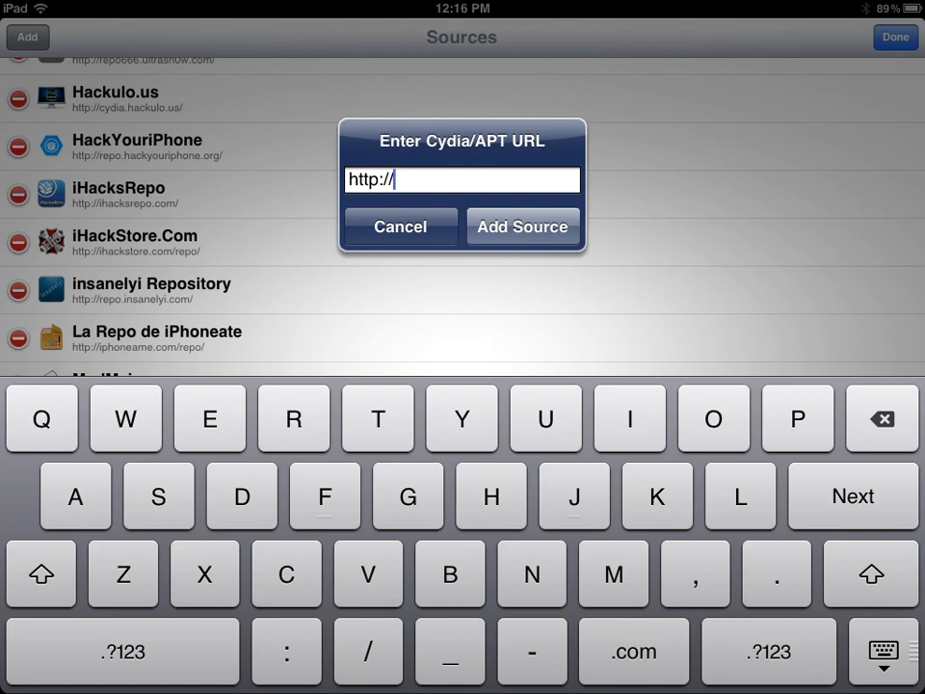
{"action": "type", "text": "mirrors"}
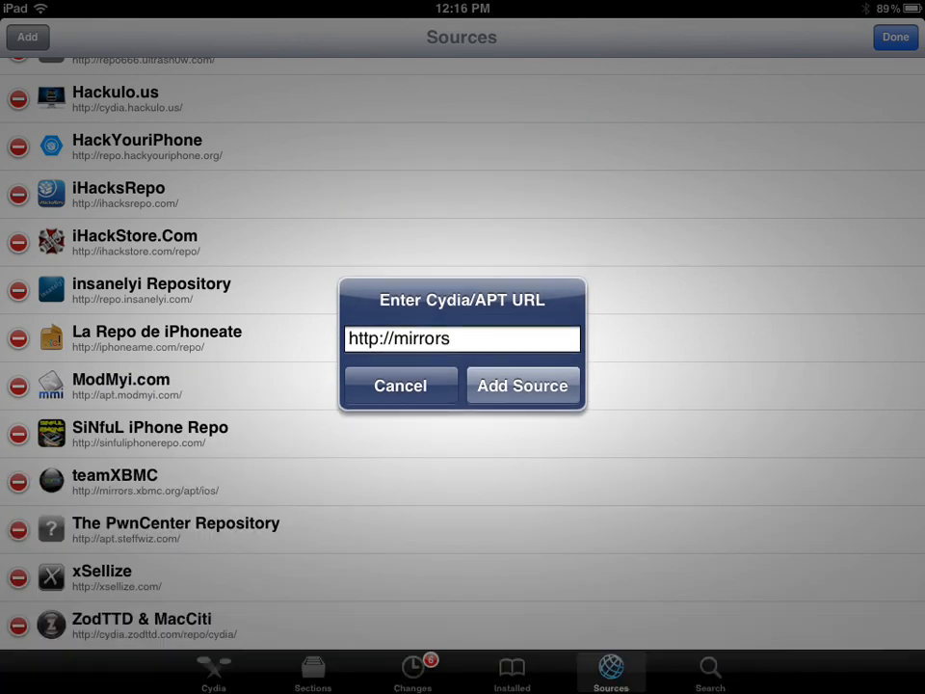
{"action": "type", "text": ".xbmc"}
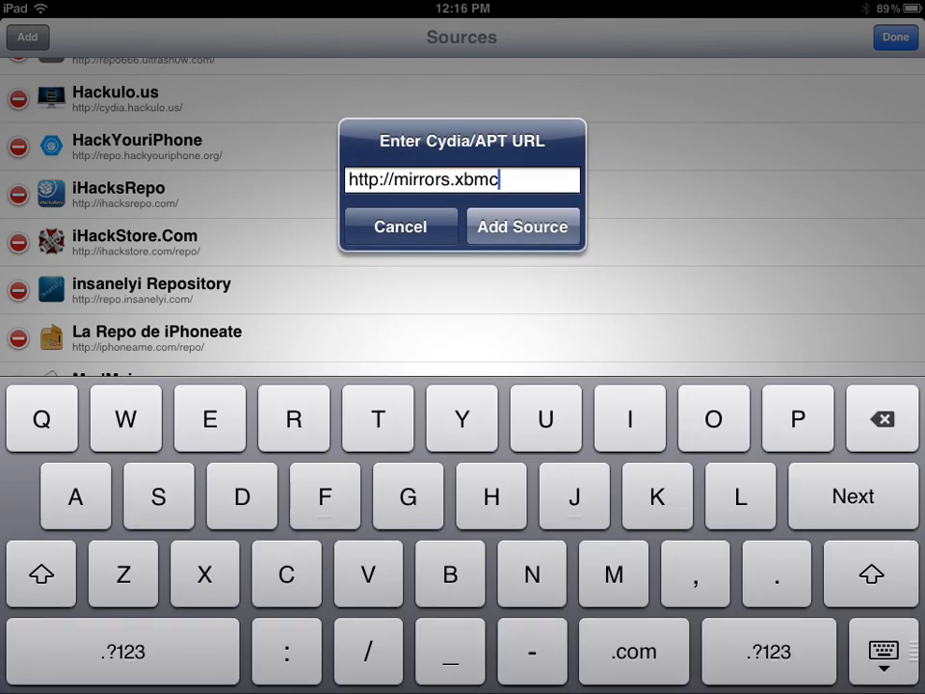
{"action": "type", "text": ".org"}
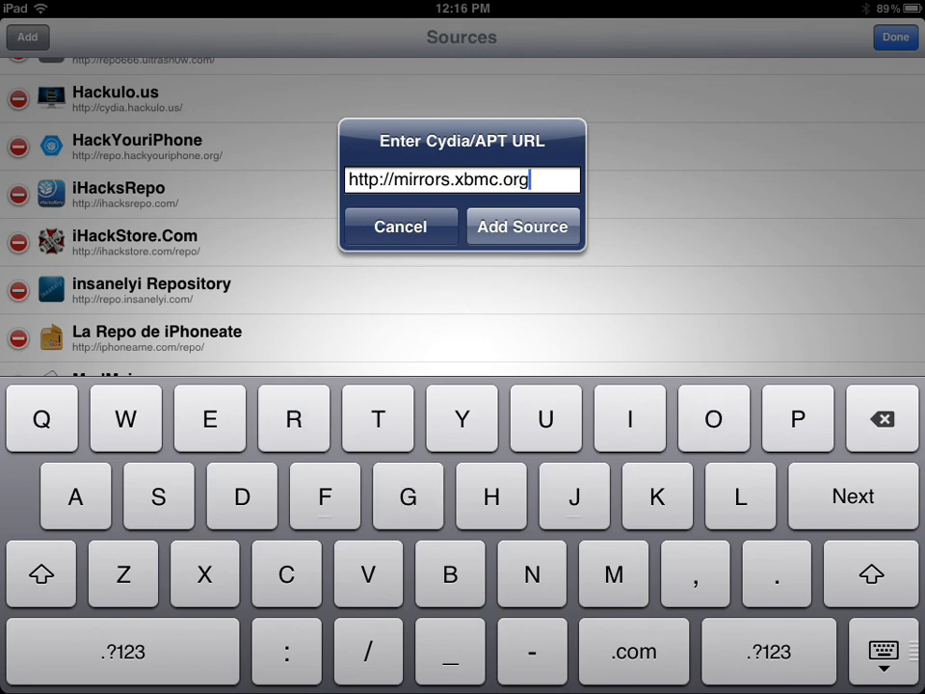
{"action": "type", "text": "/apt"}
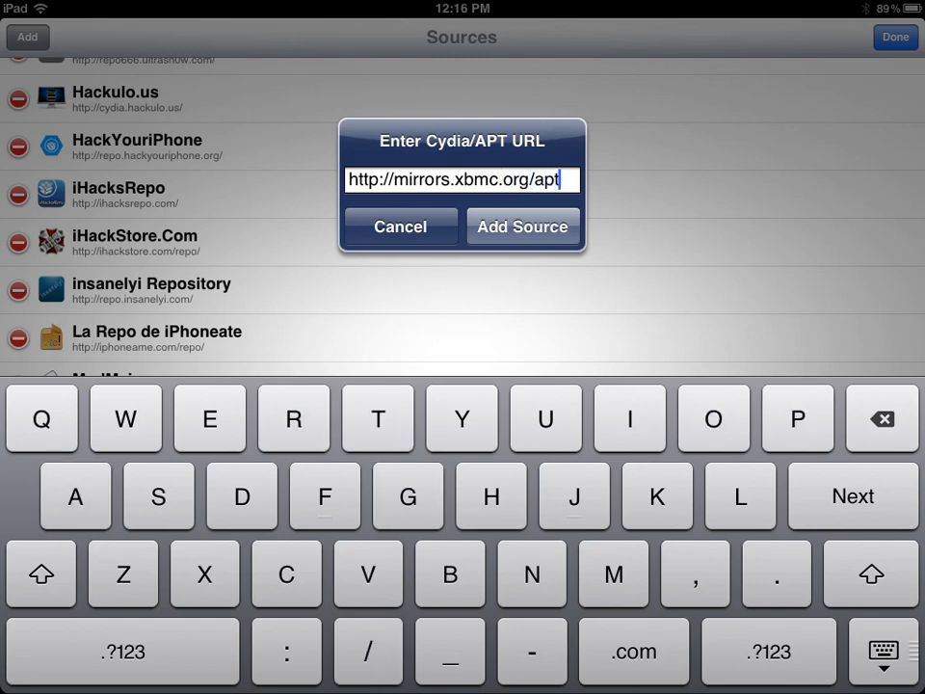
{"action": "left_click", "coordinate": [714, 419]}
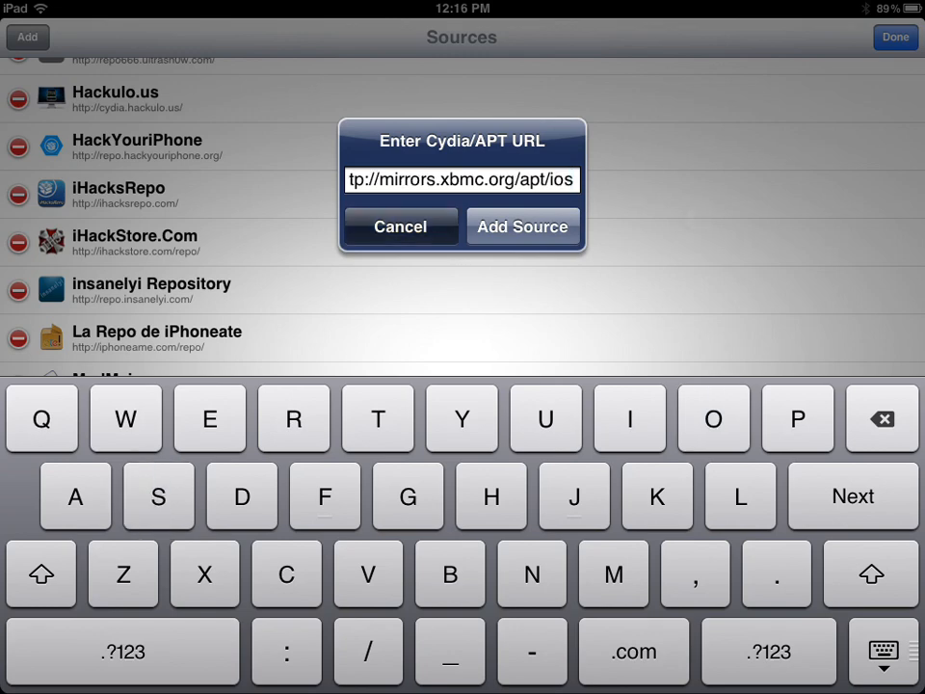
{"action": "left_click", "coordinate": [523, 228]}
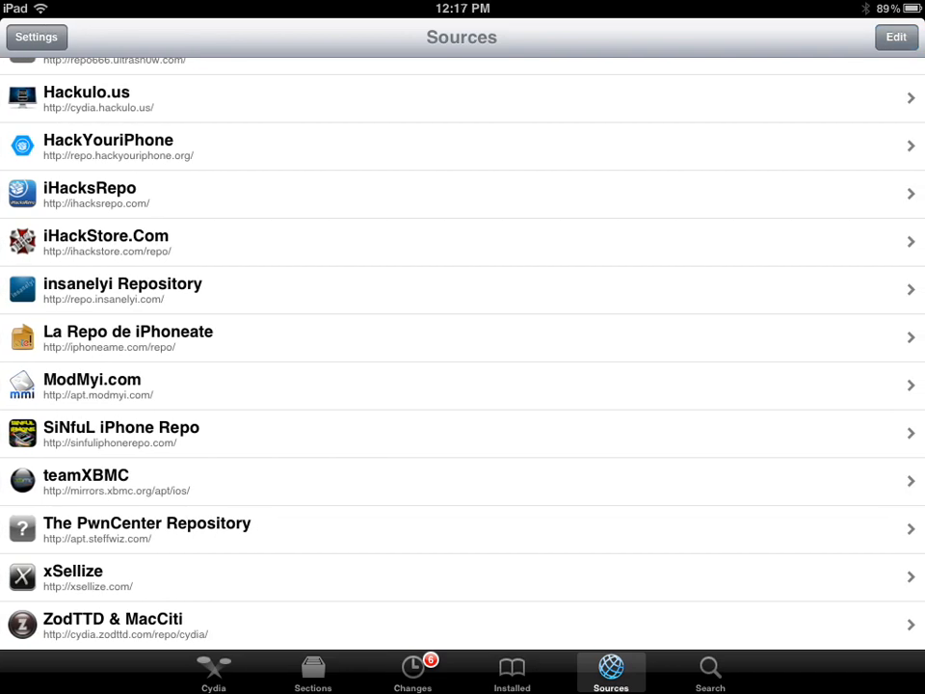
{"action": "left_click", "coordinate": [84, 482]}
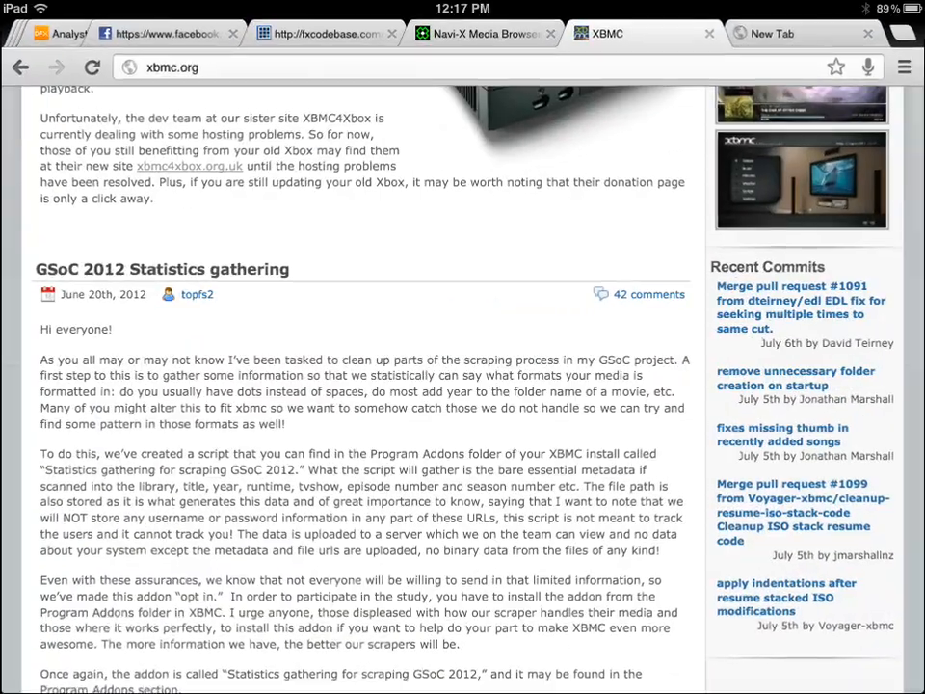
View the website.navi-x.org downloads page listing Navi-X 3.7.5, then return home
{"action": "left_click", "coordinate": [482, 32]}
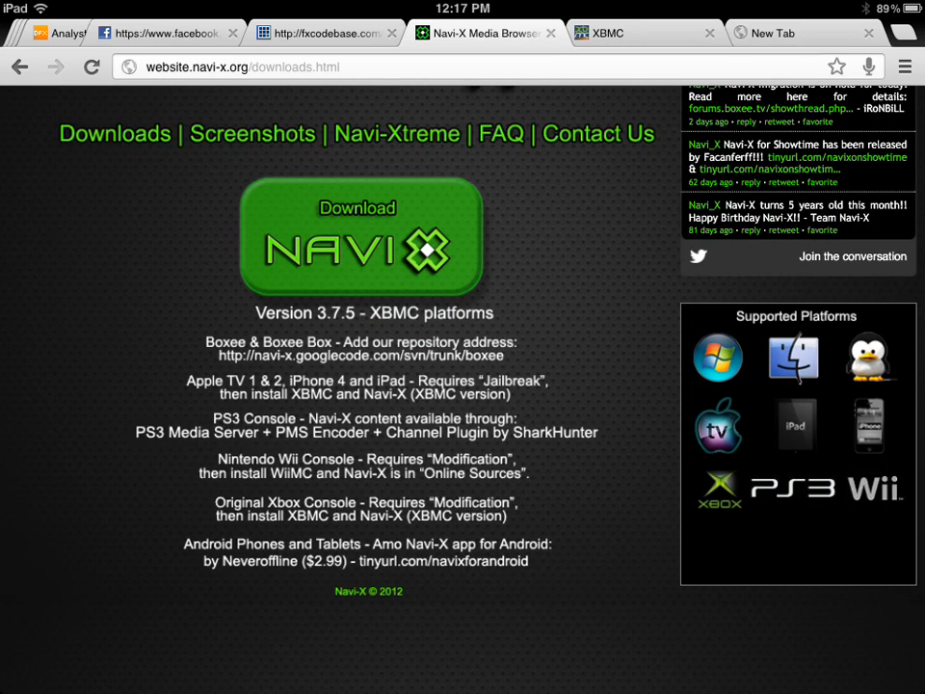
{"action": "scroll", "scroll_direction": "down", "scroll_amount": 3}
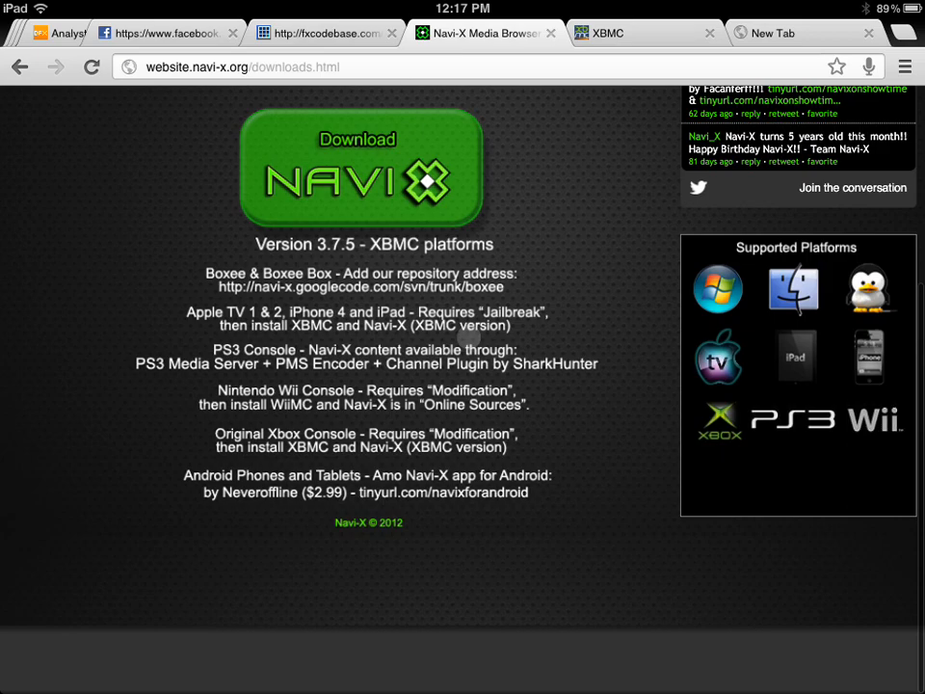
{"action": "key", "text": "home"}
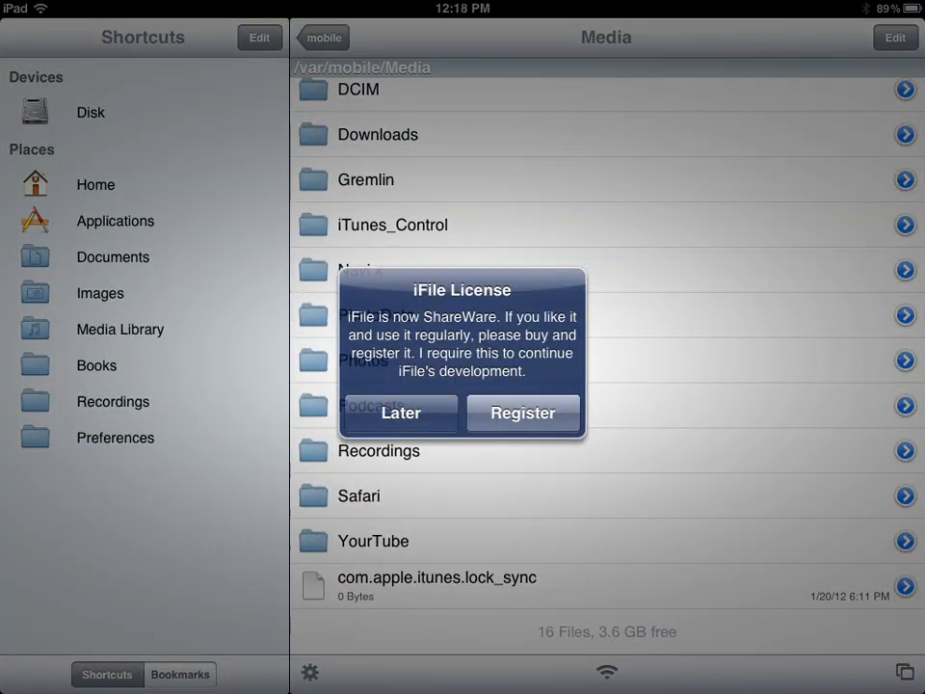
Dismiss the iFile license notice and check that Navi x holds Navi-X_v37_5.zip (934.6 KB)
{"action": "left_click", "coordinate": [399, 412]}
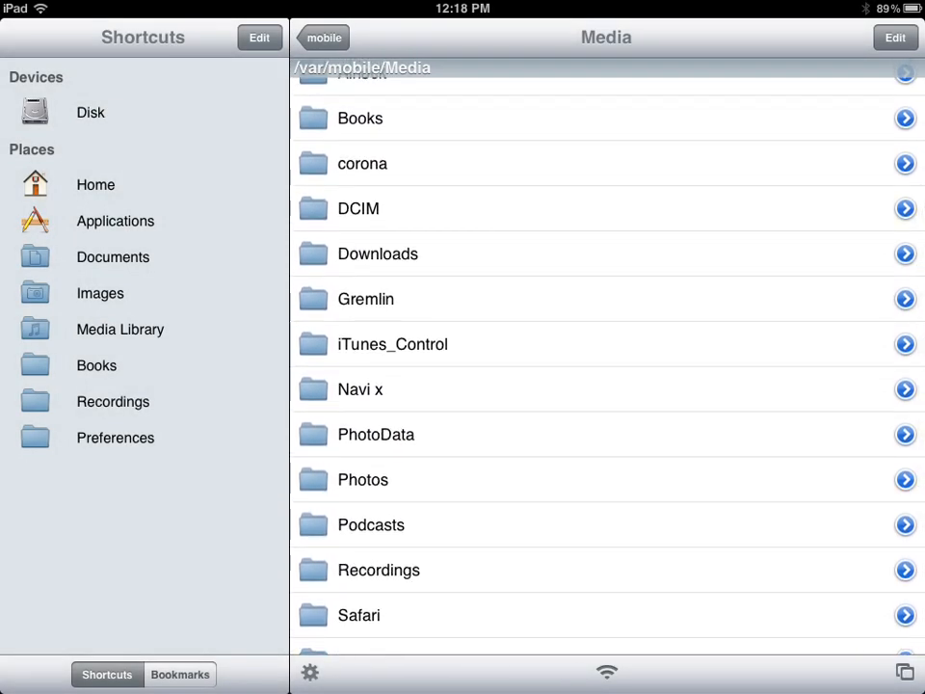
{"action": "left_click", "coordinate": [361, 390]}
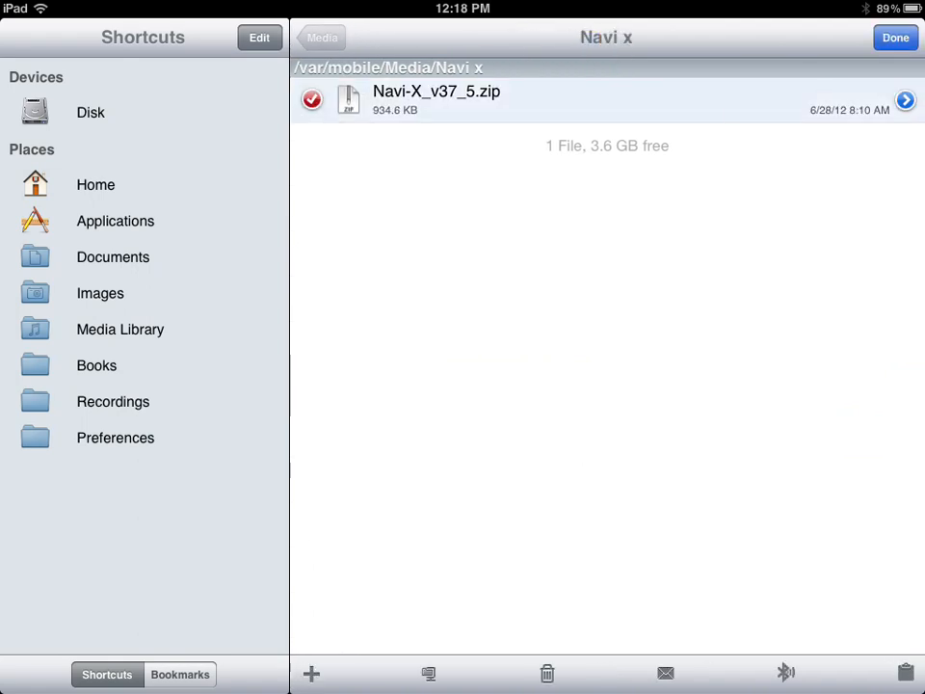
{"action": "left_click", "coordinate": [436, 100]}
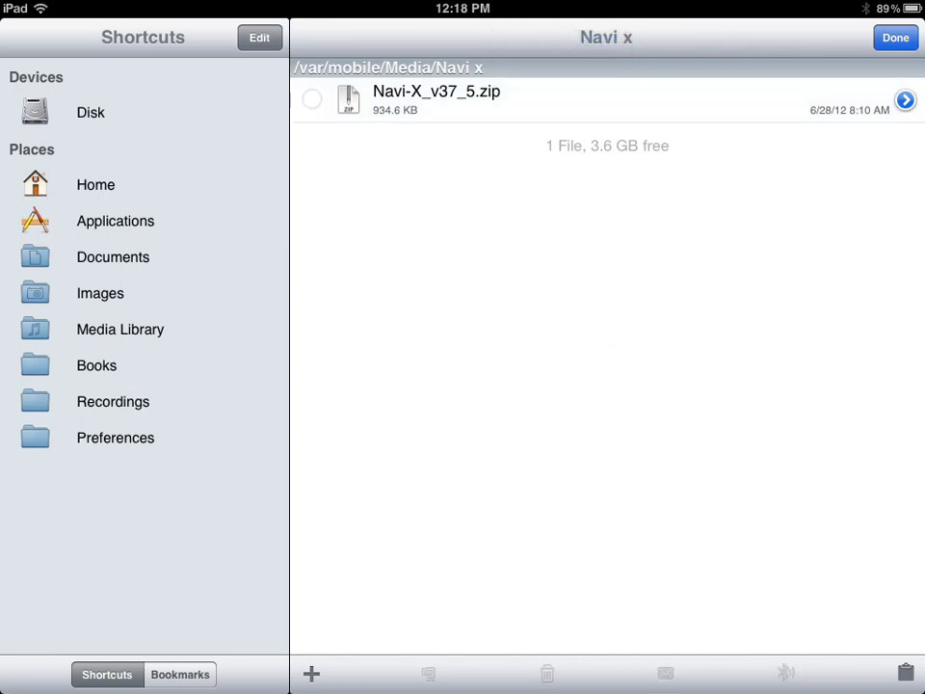
{"action": "left_click", "coordinate": [96, 185]}
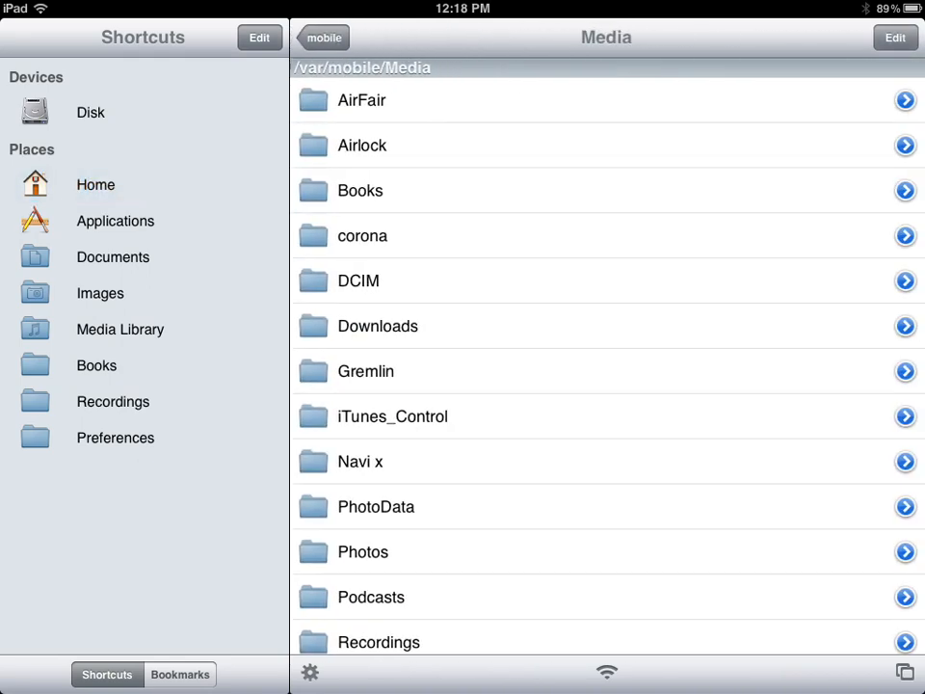
Create a new directory named Navi x in the Media folder
{"action": "left_click", "coordinate": [894, 37]}
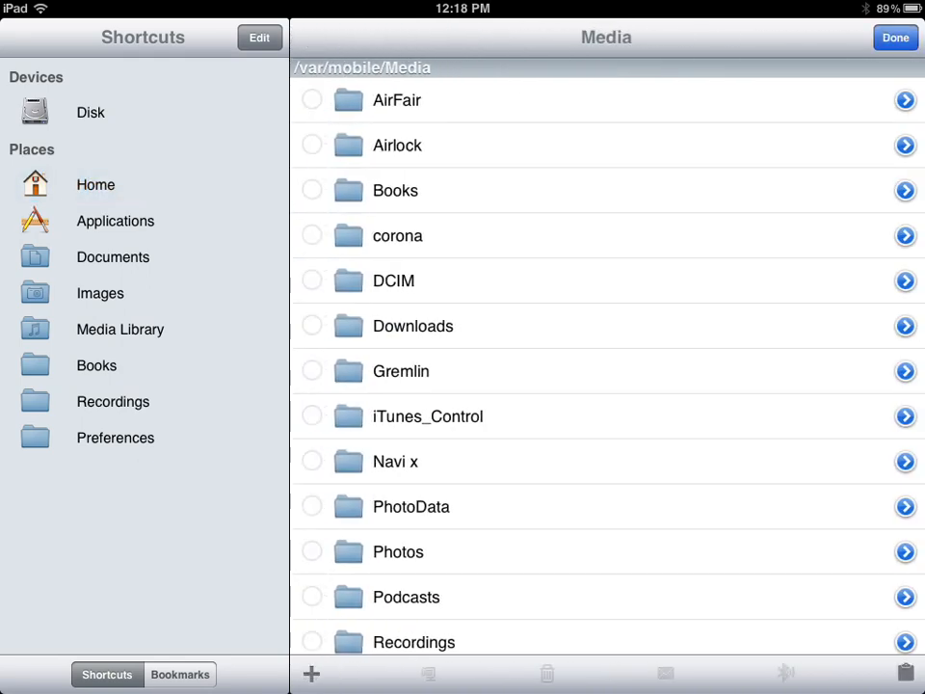
{"action": "left_click", "coordinate": [310, 673]}
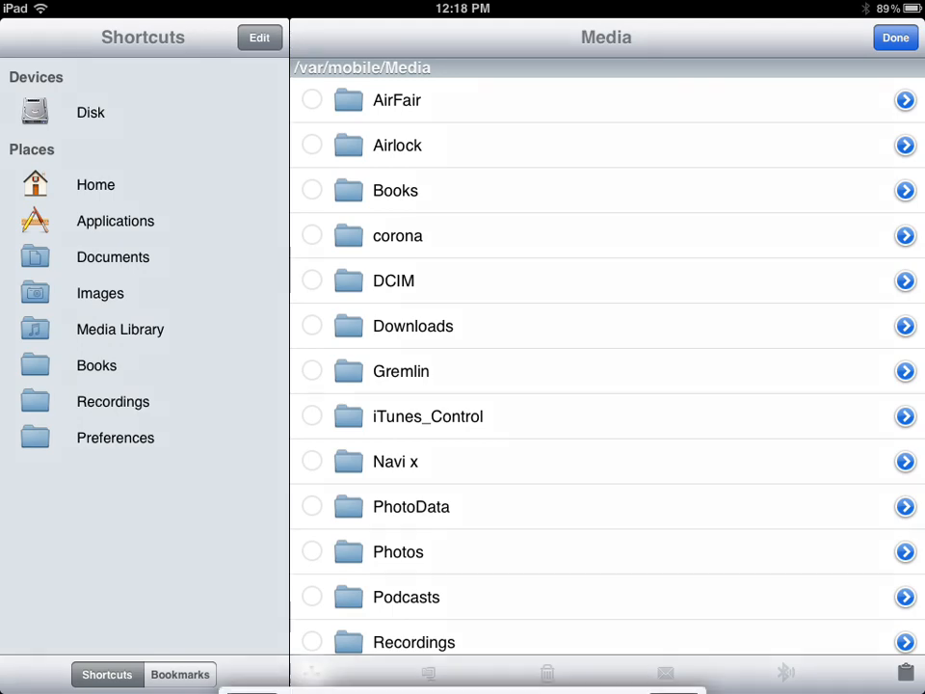
{"action": "left_click", "coordinate": [906, 670]}
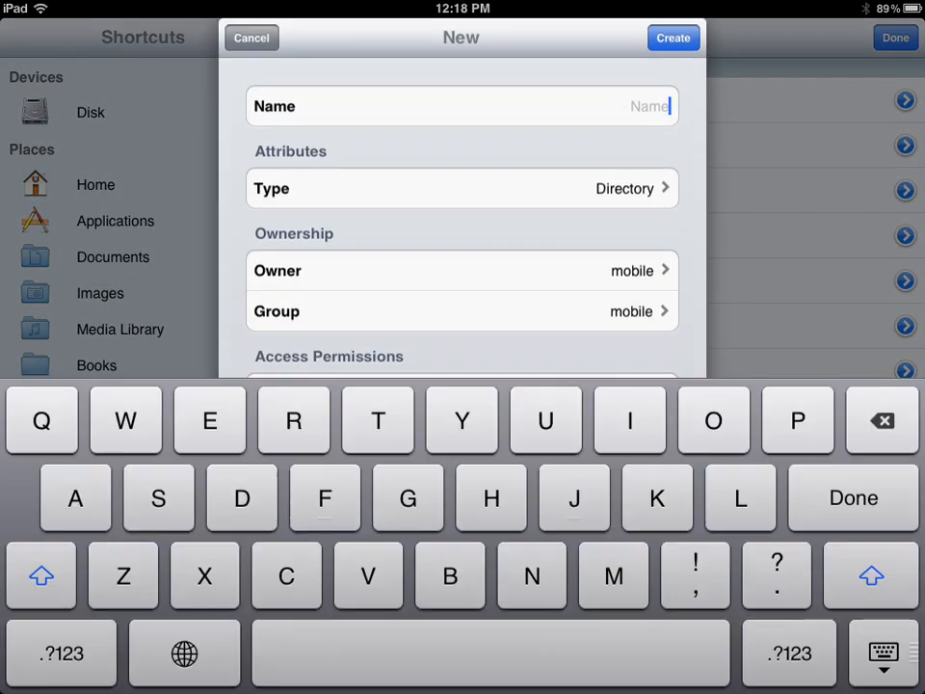
{"action": "type", "text": "Navi x"}
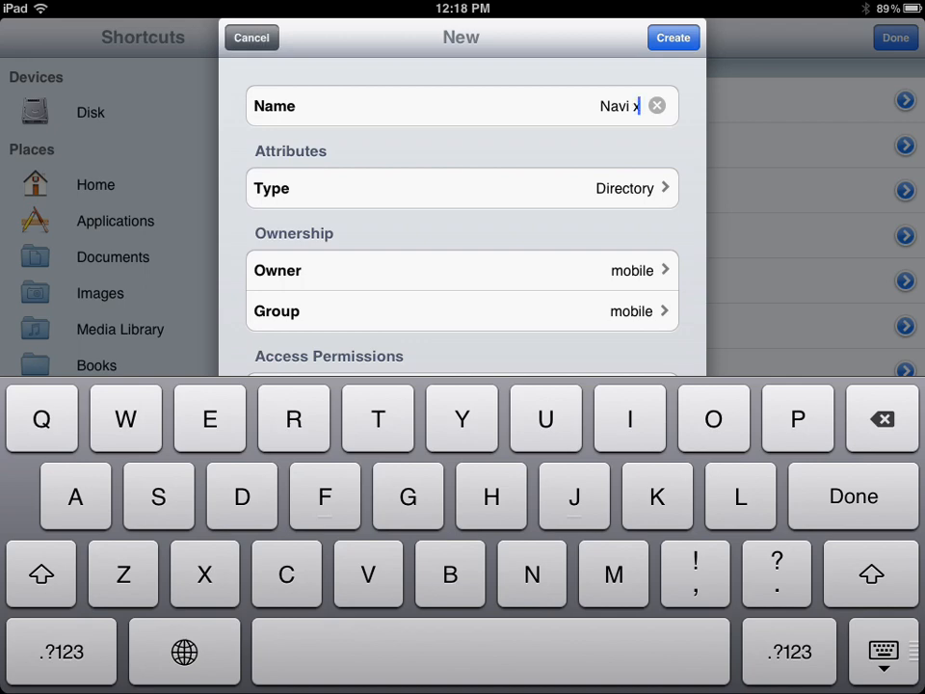
{"action": "left_click", "coordinate": [673, 39]}
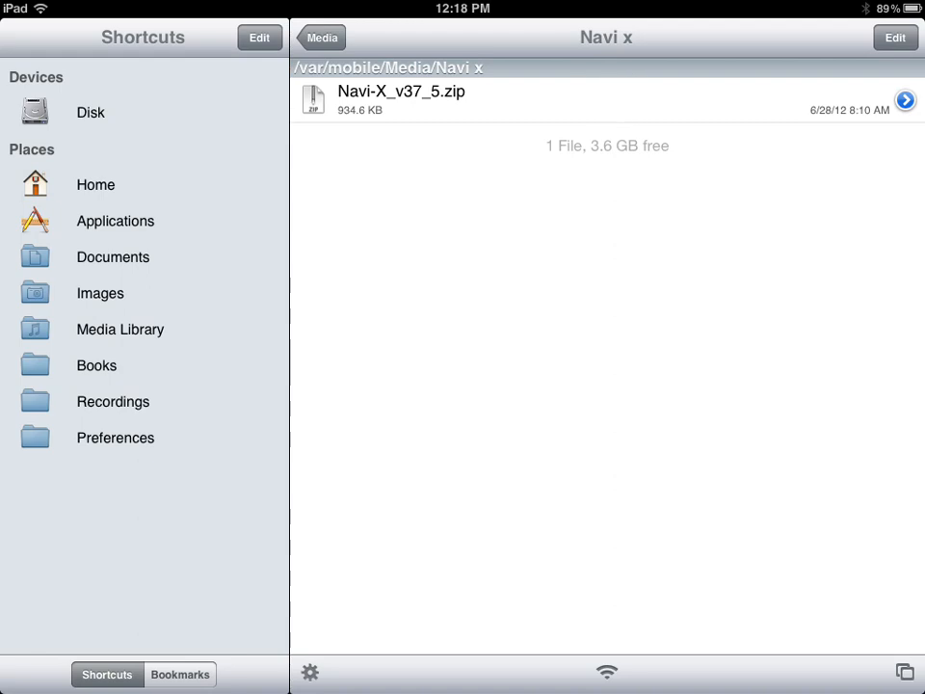
Check the Downloads folder's two files, go up to the mobile folder, then return home
{"action": "left_click", "coordinate": [322, 37]}
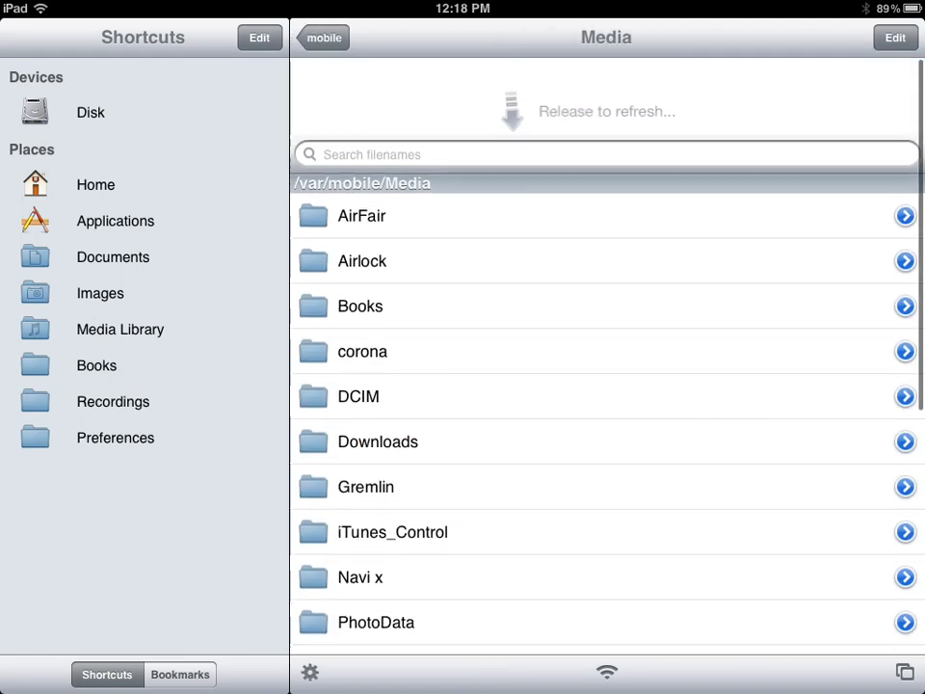
{"action": "left_click", "coordinate": [378, 441]}
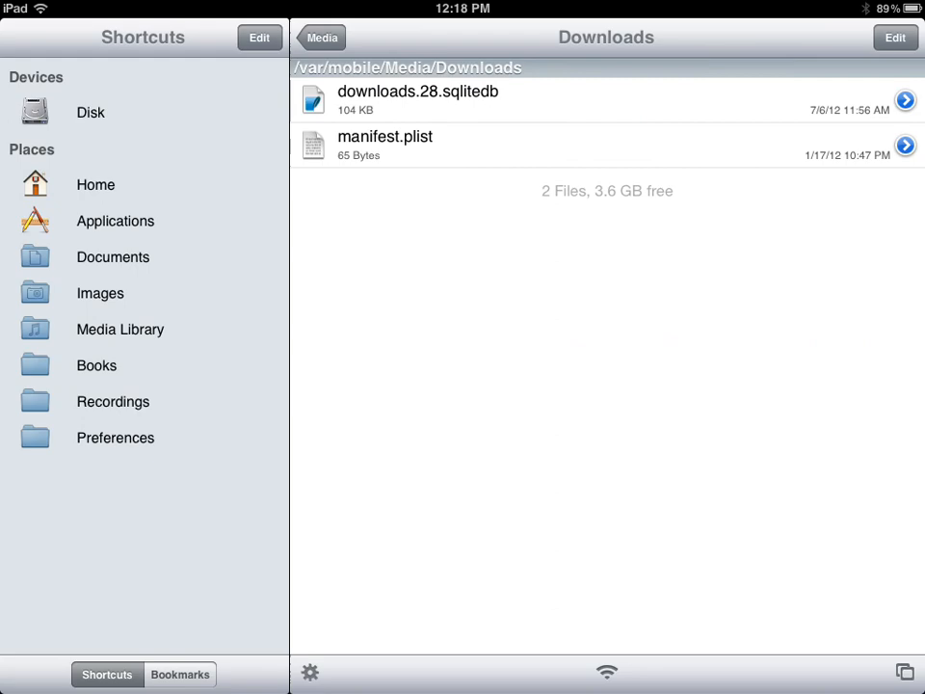
{"action": "left_click", "coordinate": [322, 37]}
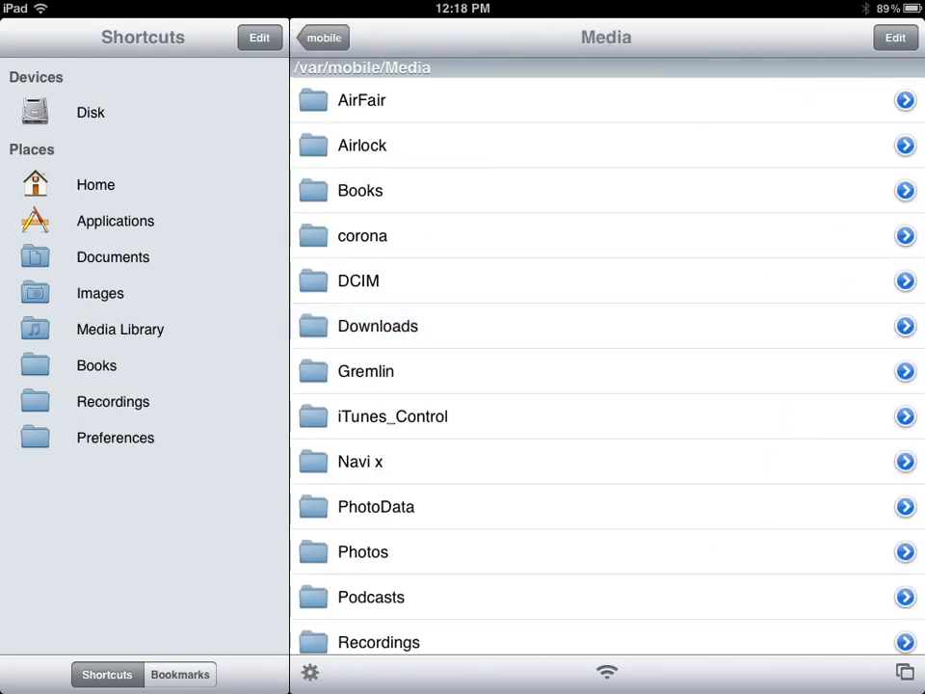
{"action": "left_click", "coordinate": [324, 36]}
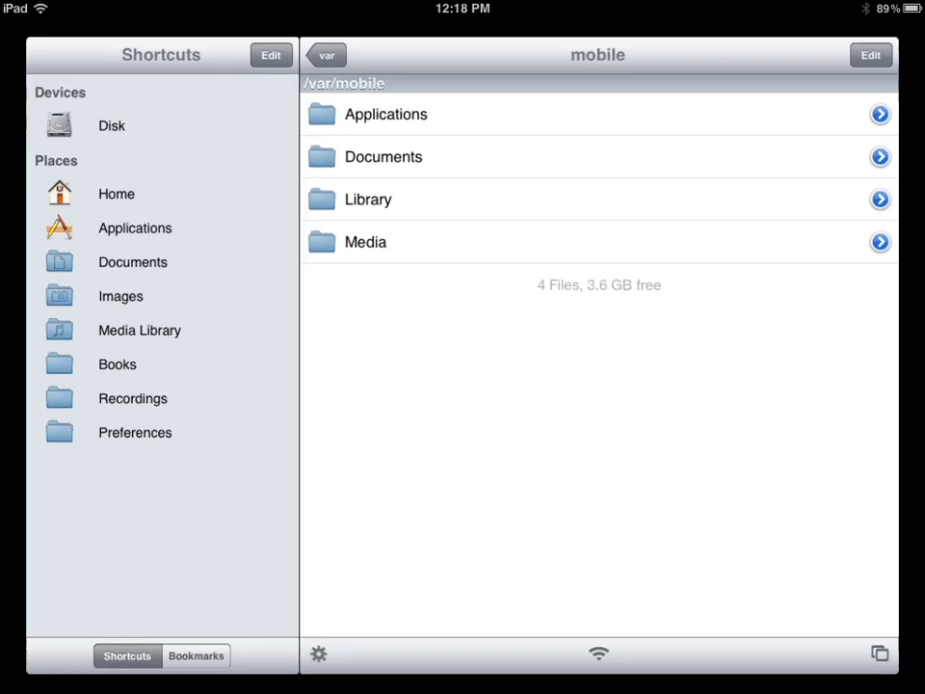
{"action": "key", "text": "home"}
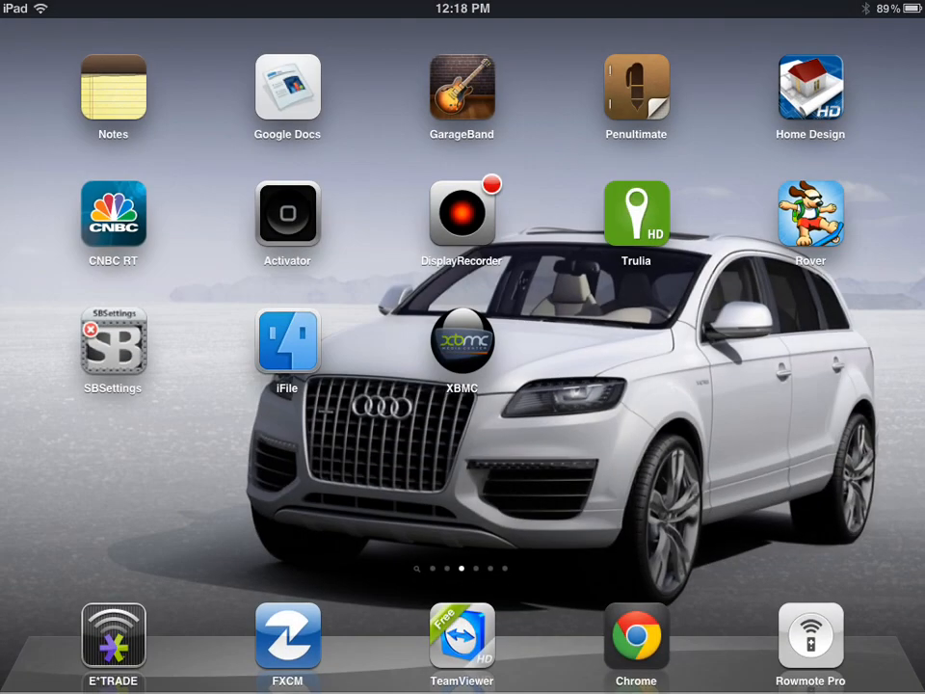
Launch XBMC and exit the running Navi-X script via its side menu
{"action": "left_click", "coordinate": [463, 343]}
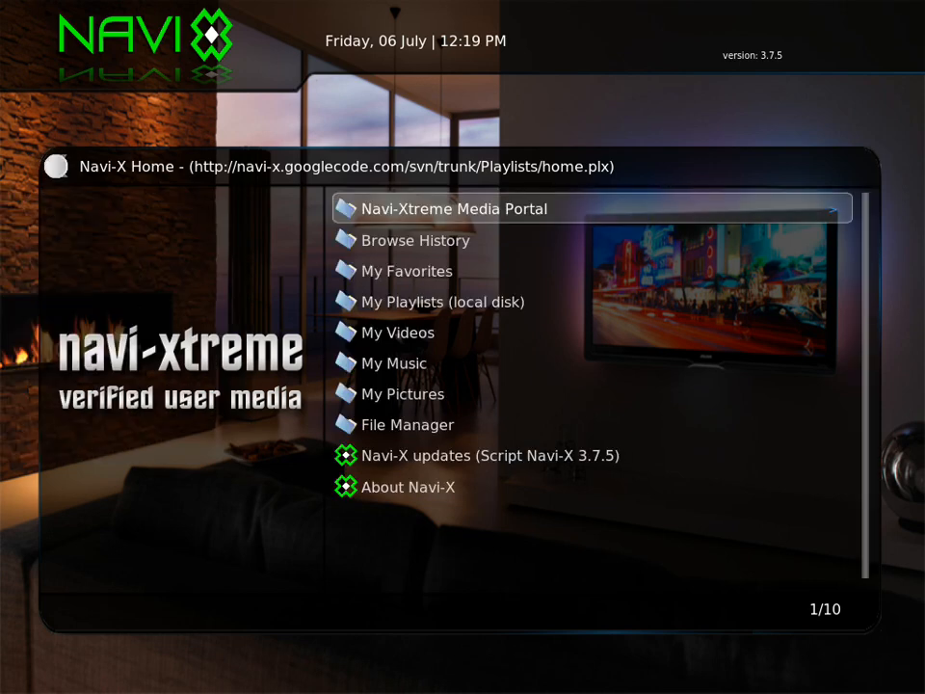
{"action": "left_click", "coordinate": [43, 443]}
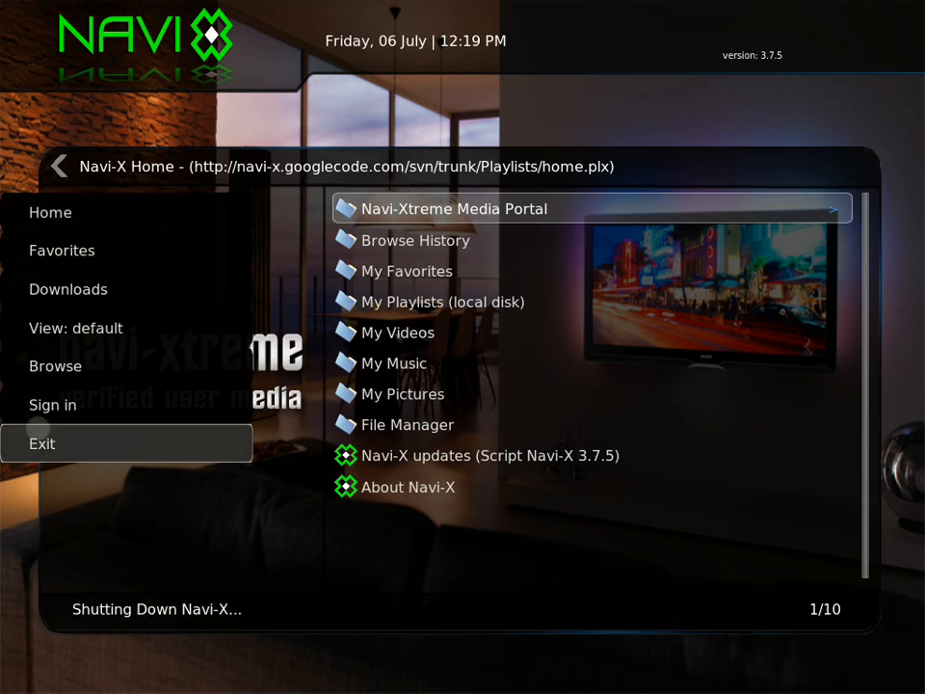
{"action": "left_click", "coordinate": [42, 444]}
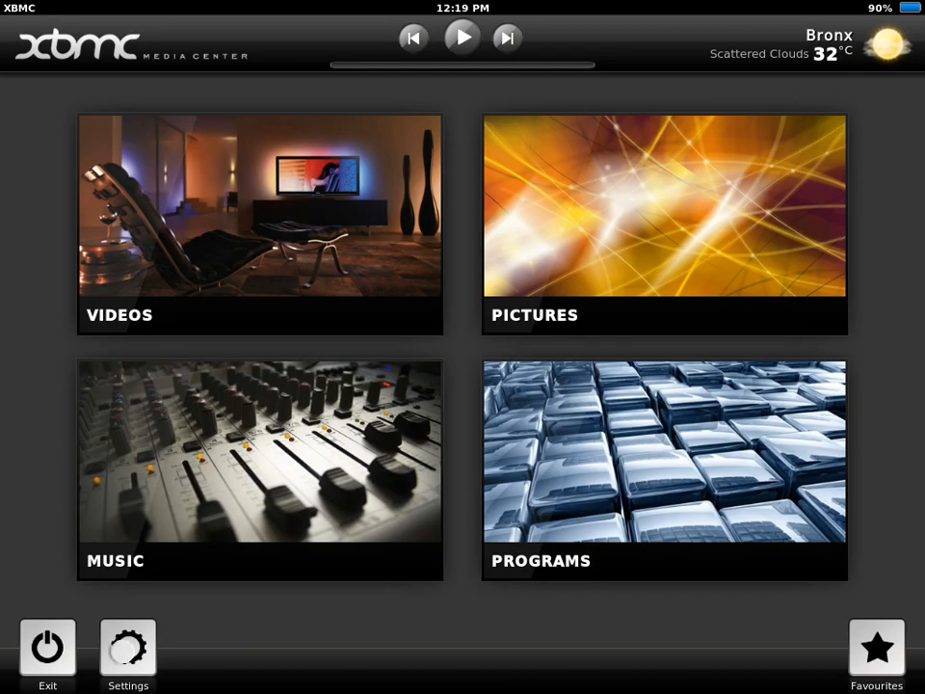
Install Navi-X_v37_5.zip from /var/mobile/Media via Add-ons settings, then show it under Programs
{"action": "left_click", "coordinate": [127, 648]}
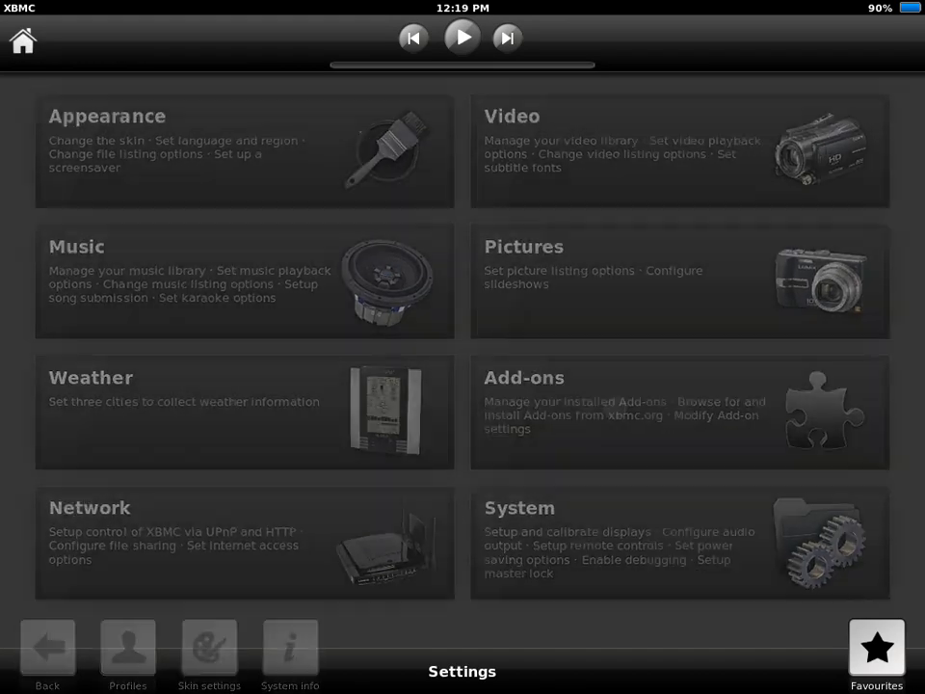
{"action": "left_click", "coordinate": [679, 412]}
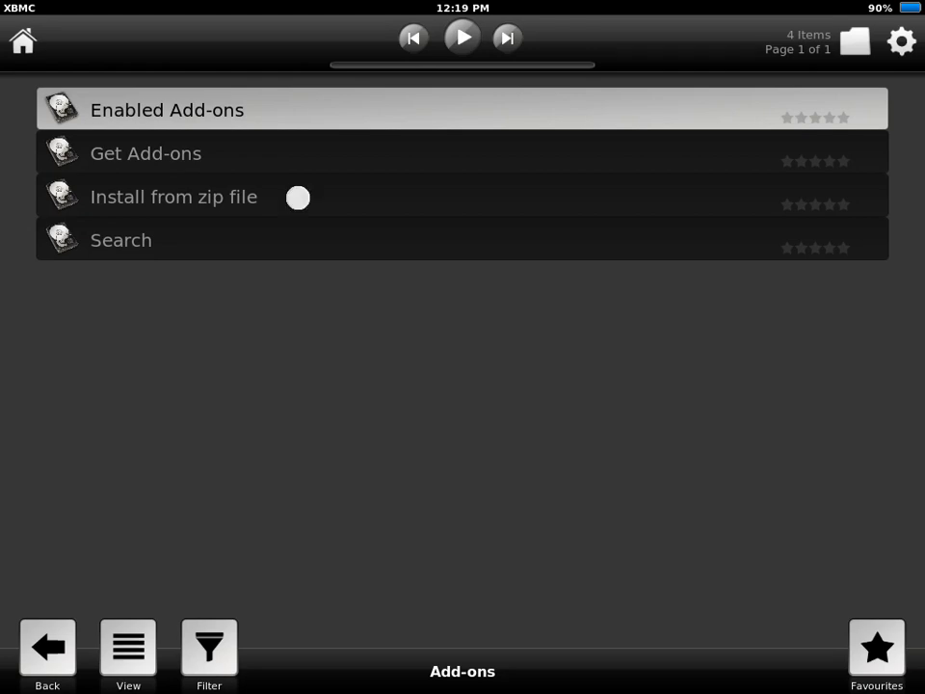
{"action": "left_click", "coordinate": [174, 197]}
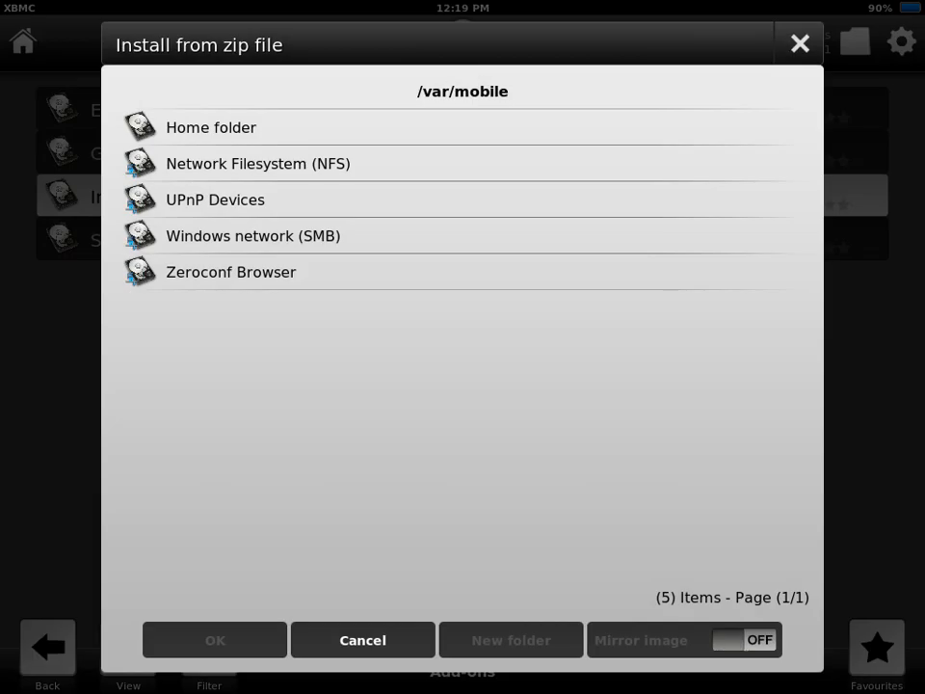
{"action": "left_click", "coordinate": [212, 127]}
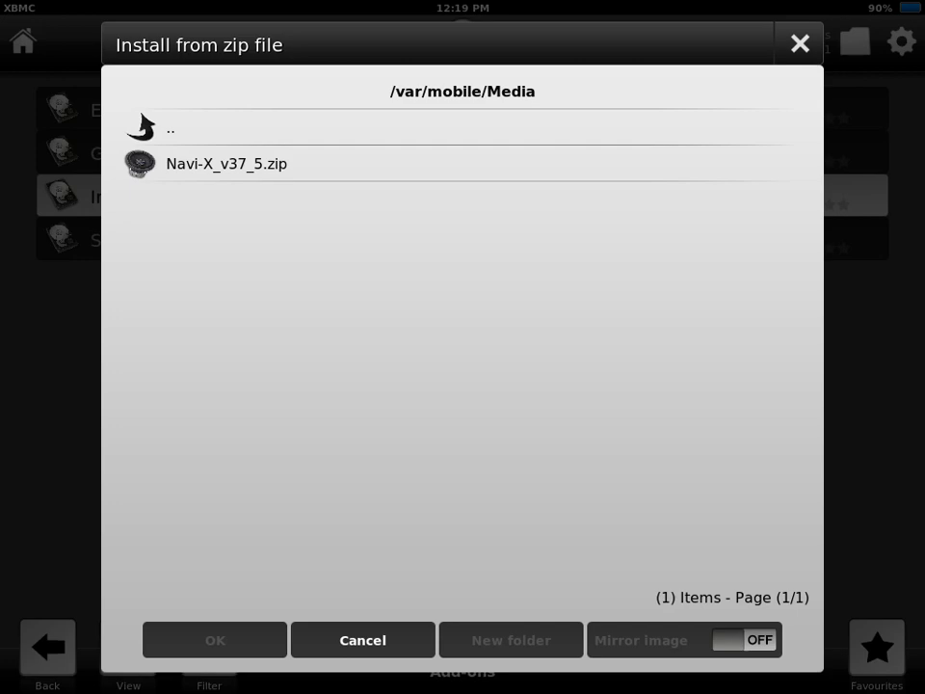
{"action": "left_click", "coordinate": [362, 640]}
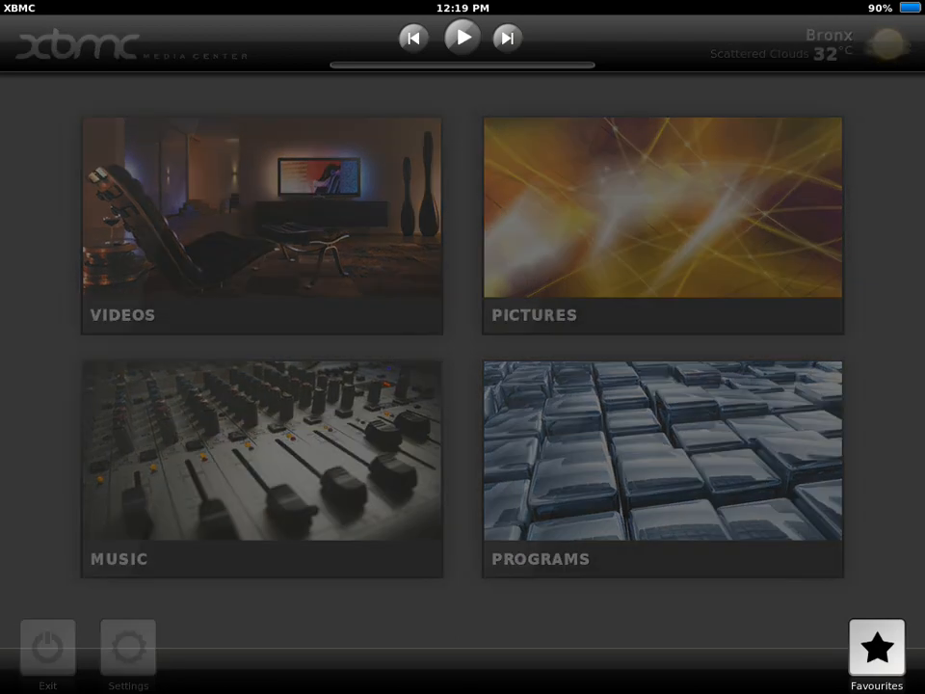
{"action": "left_click", "coordinate": [663, 470]}
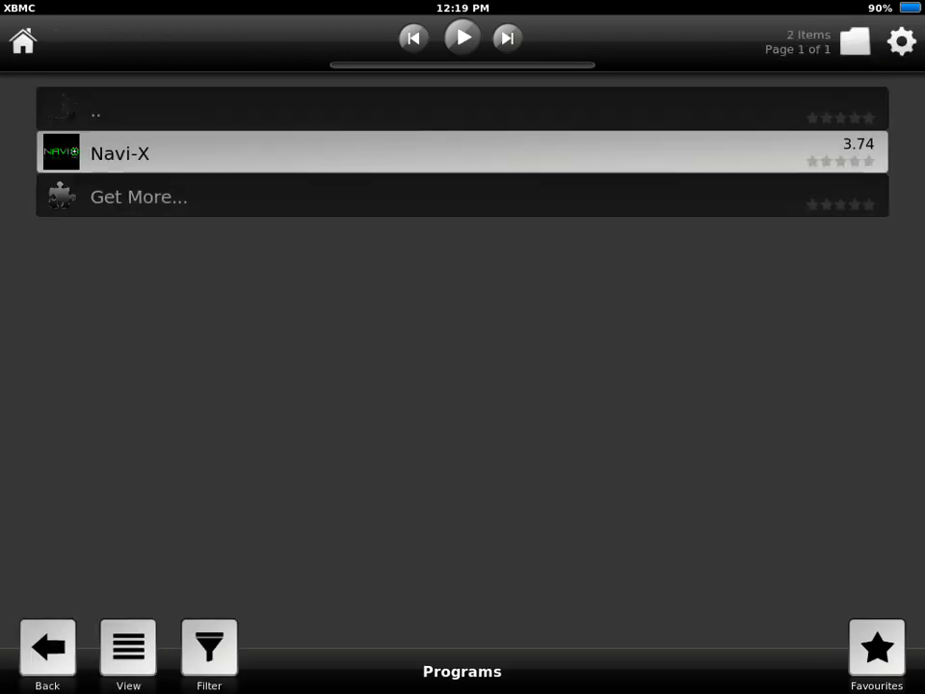